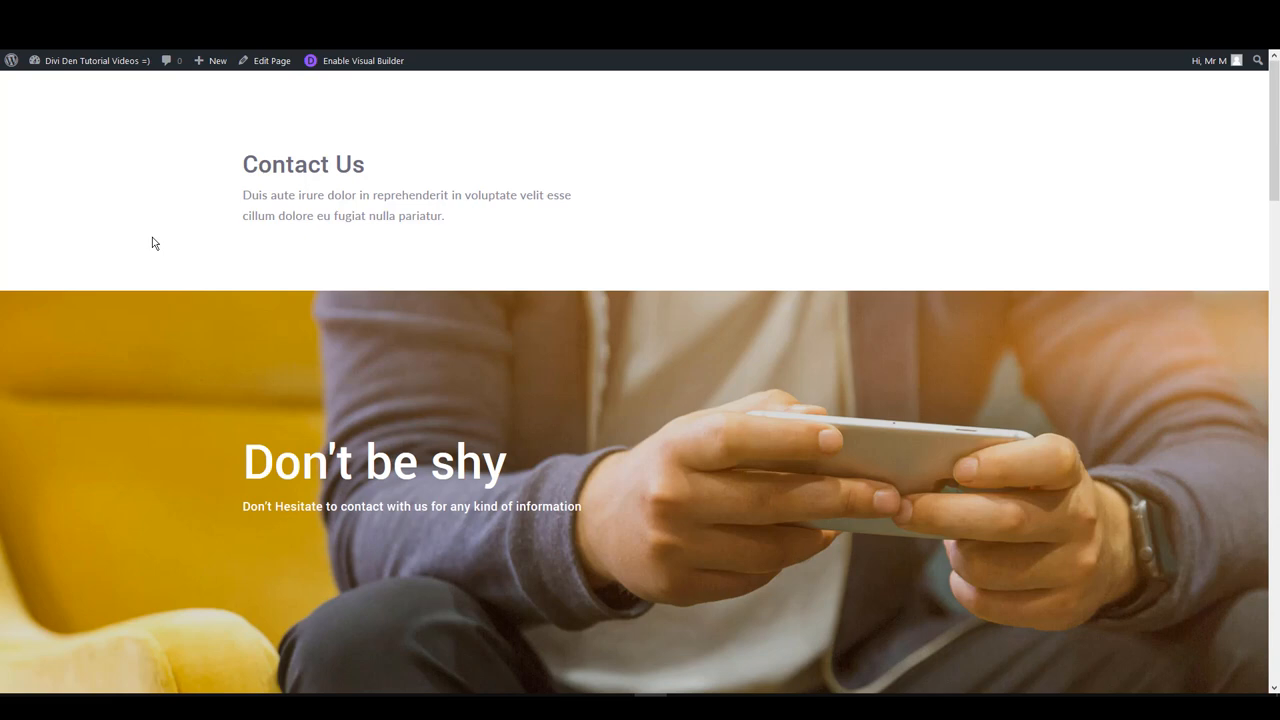
pyautogui.moveTo(200, 216)
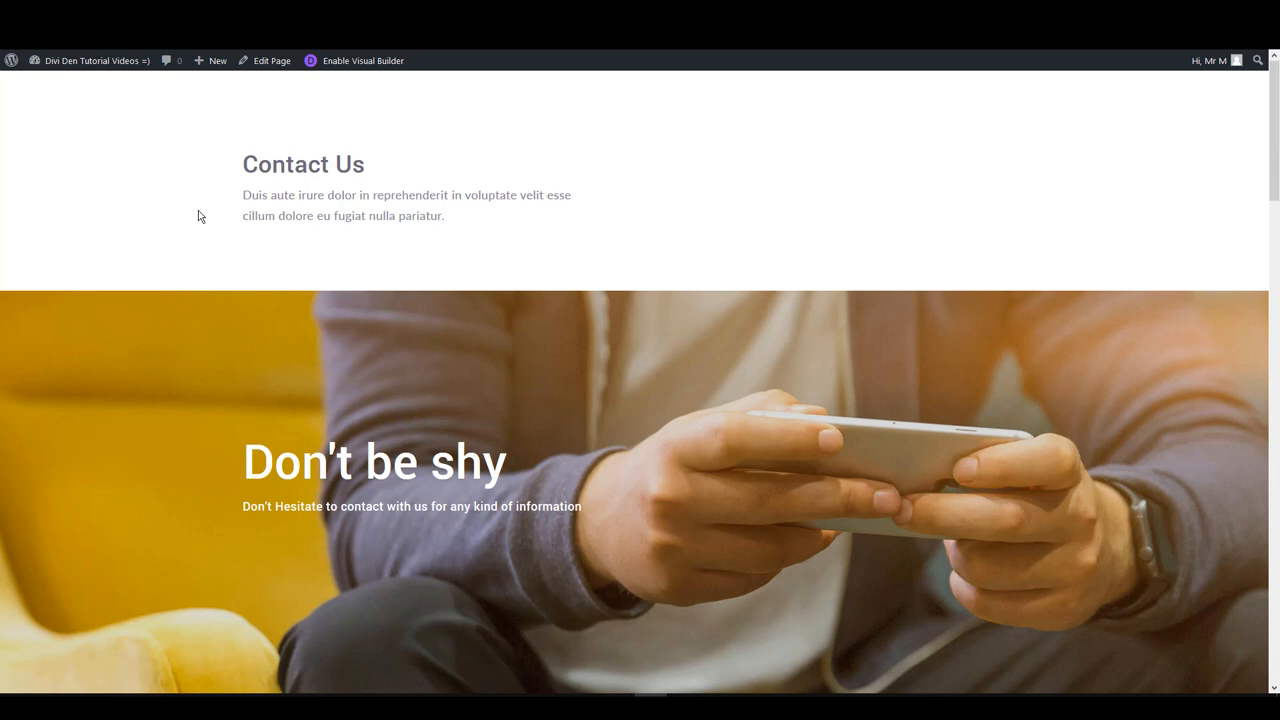
pyautogui.moveTo(362, 60)
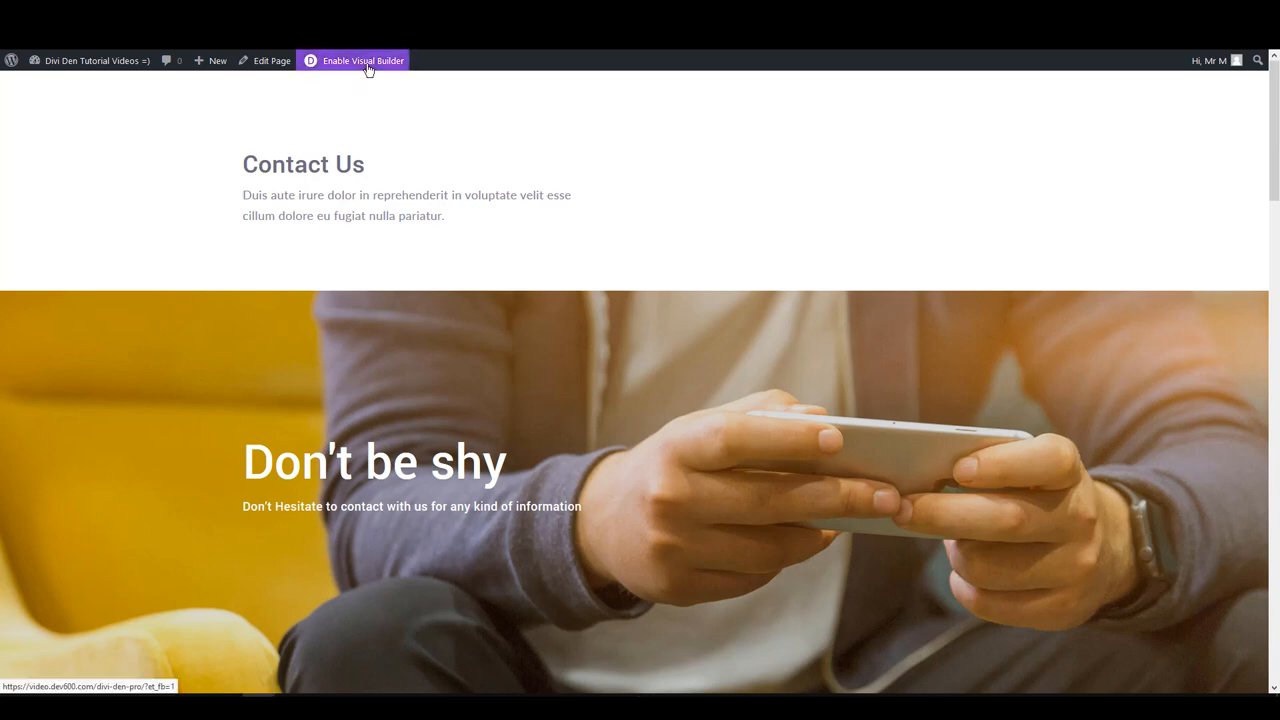
# Enable the Visual Builder on the Contact Us page.
pyautogui.click(360, 60)
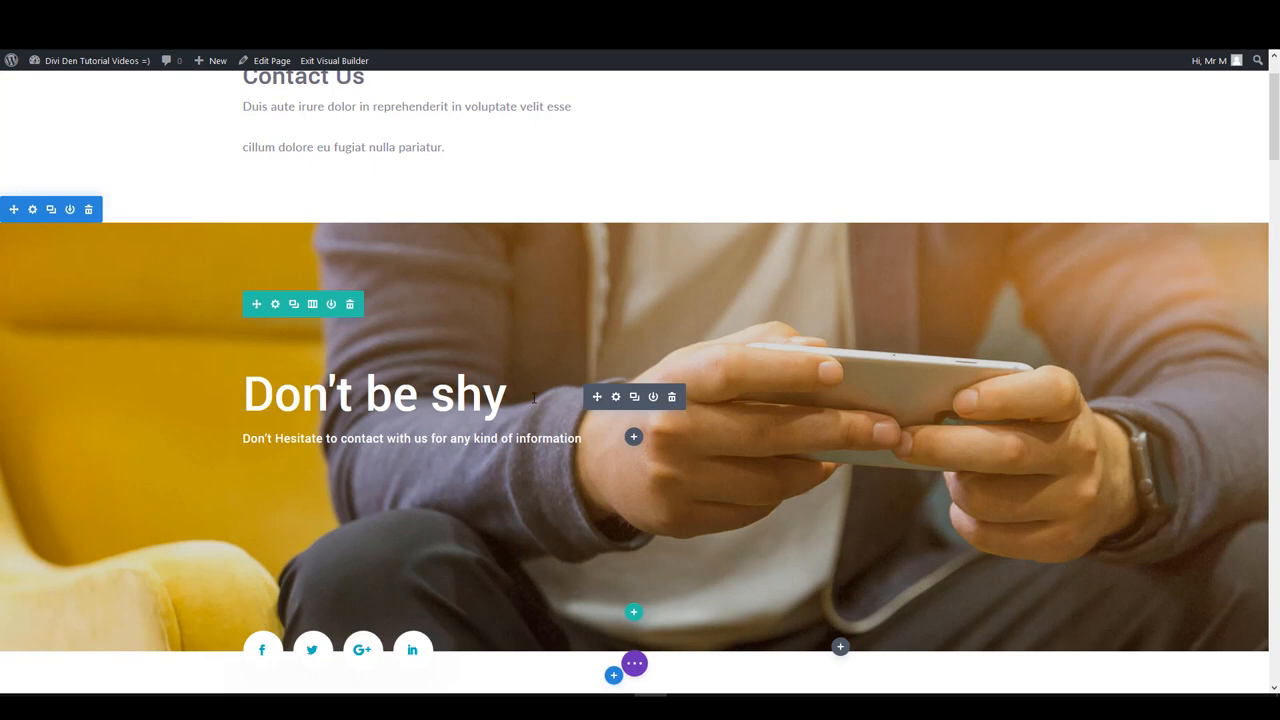
pyautogui.moveTo(620, 430)
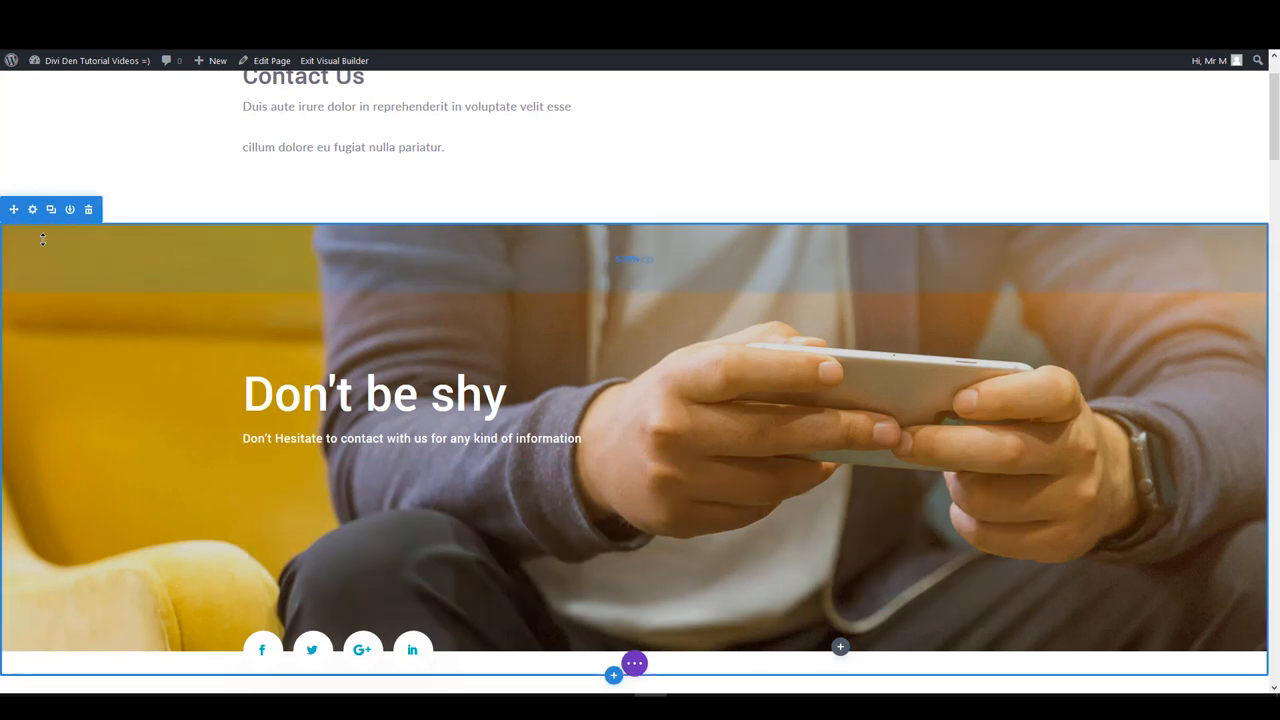
pyautogui.moveTo(32, 210)
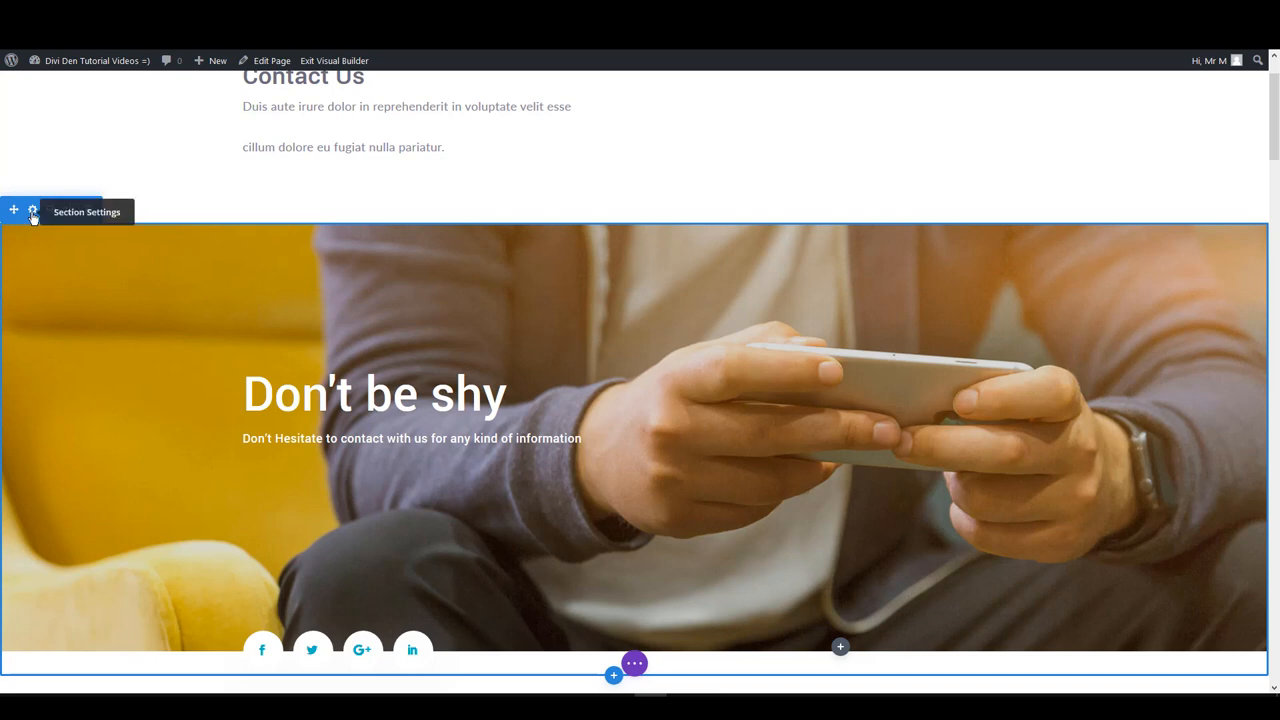
# Set the hero section background to the hand-touching-laptop photo and save the section.
pyautogui.click(32, 210)
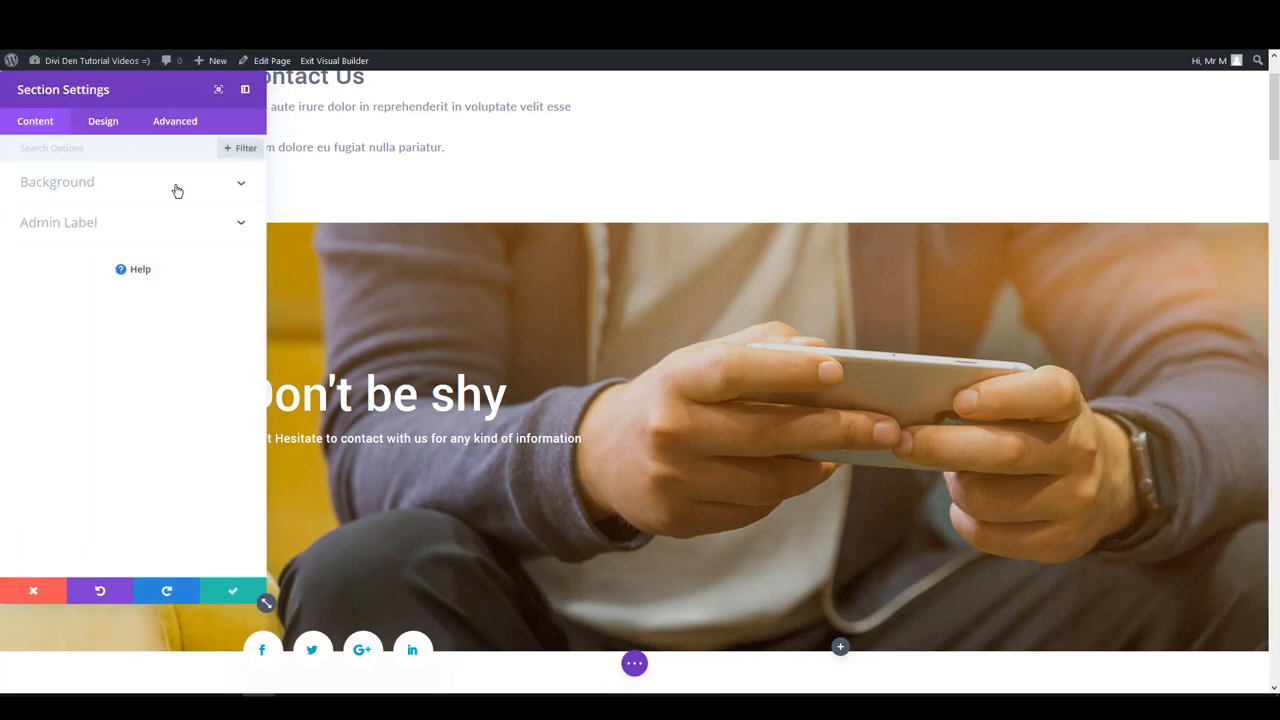
pyautogui.click(56, 180)
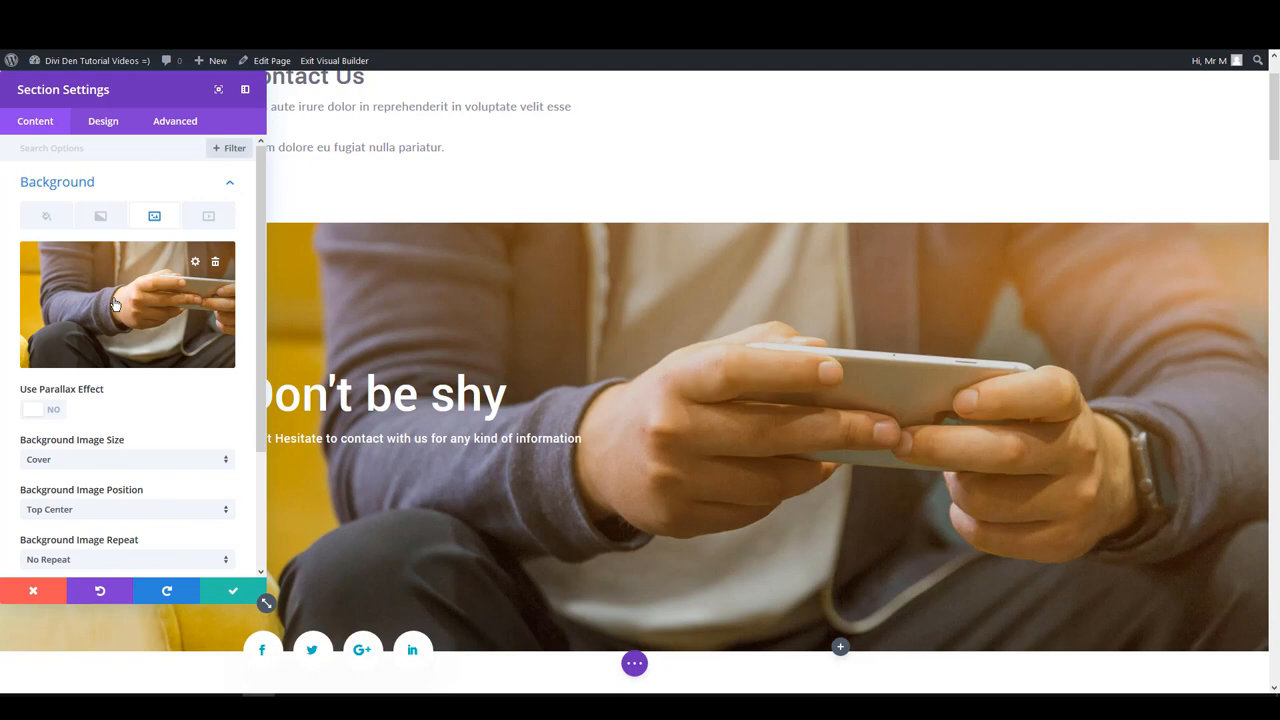
pyautogui.click(128, 304)
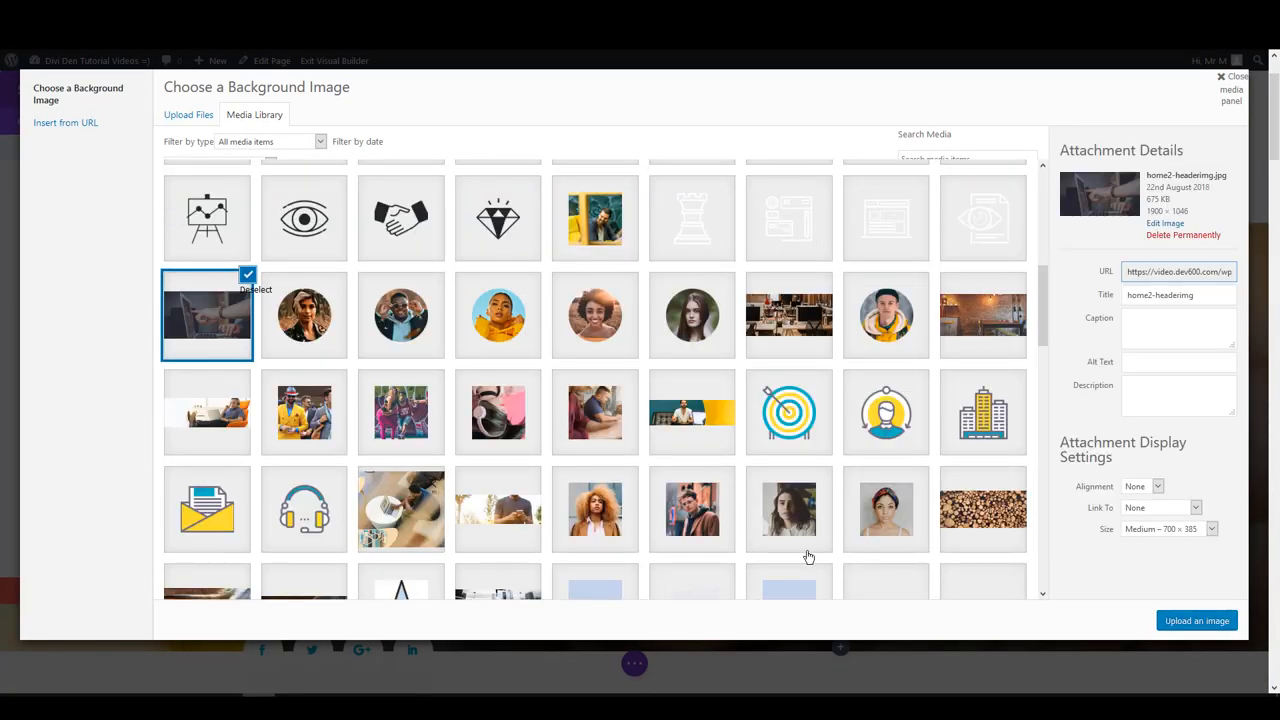
pyautogui.click(1196, 620)
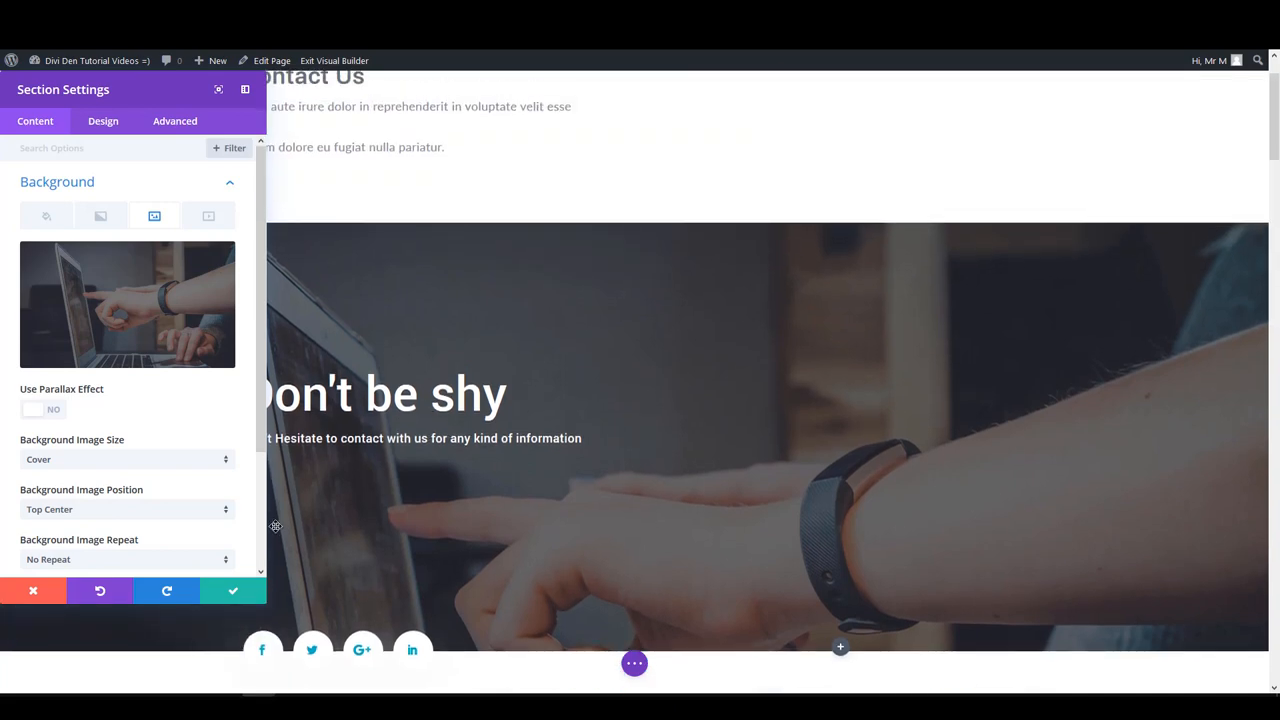
pyautogui.click(32, 590)
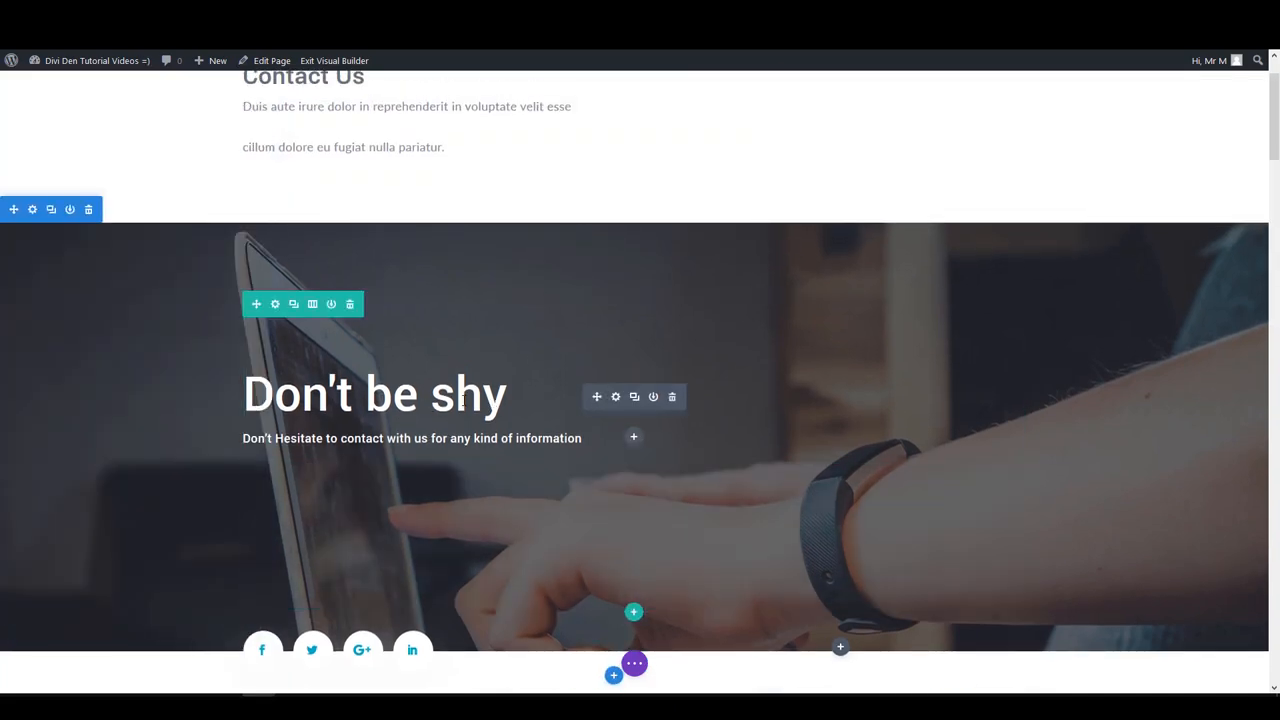
# Replace the call-to-action content with "This is the new text" and save it.
pyautogui.click(616, 396)
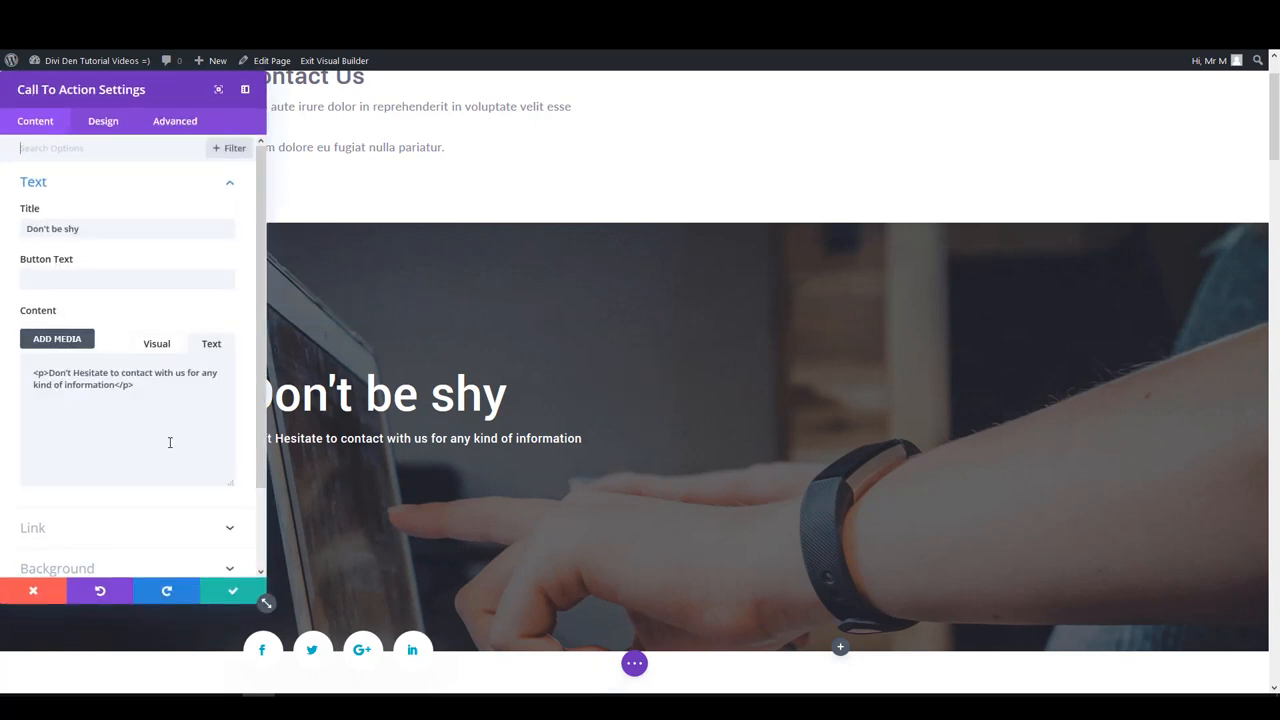
pyautogui.tripleClick(124, 378)
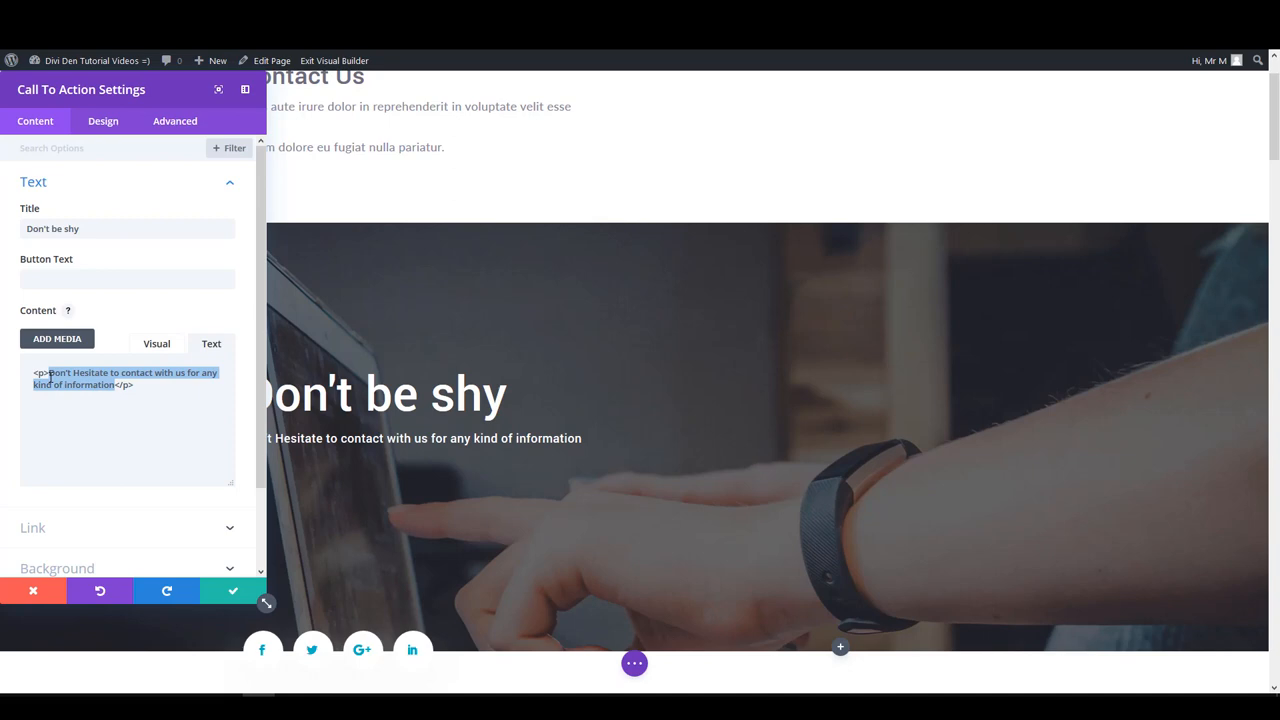
pyautogui.write('This is the new text</p>')
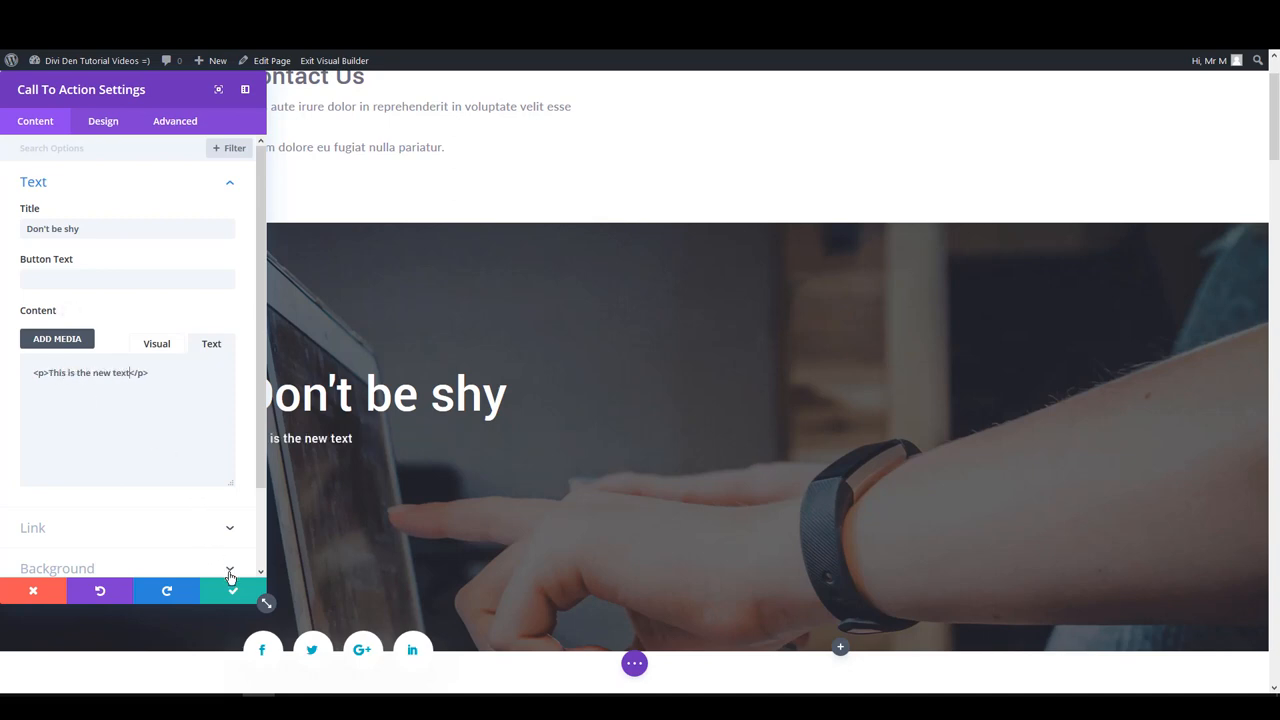
pyautogui.click(232, 590)
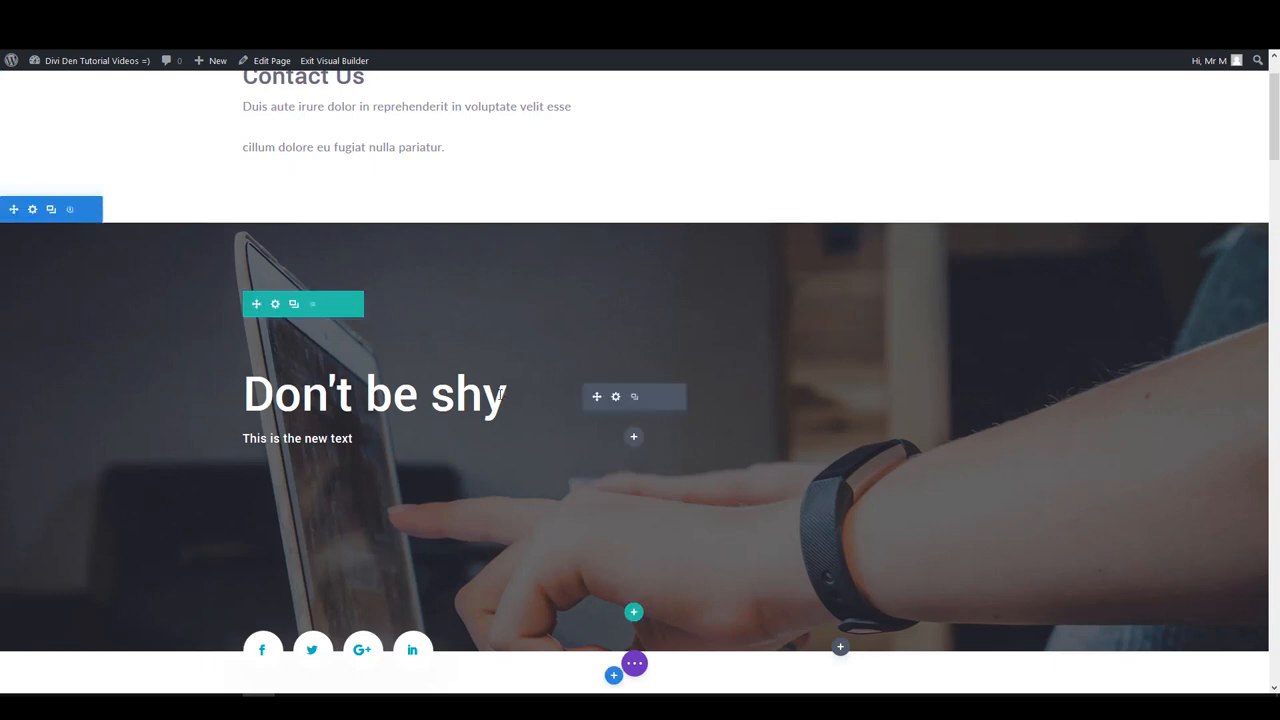
pyautogui.click(616, 396)
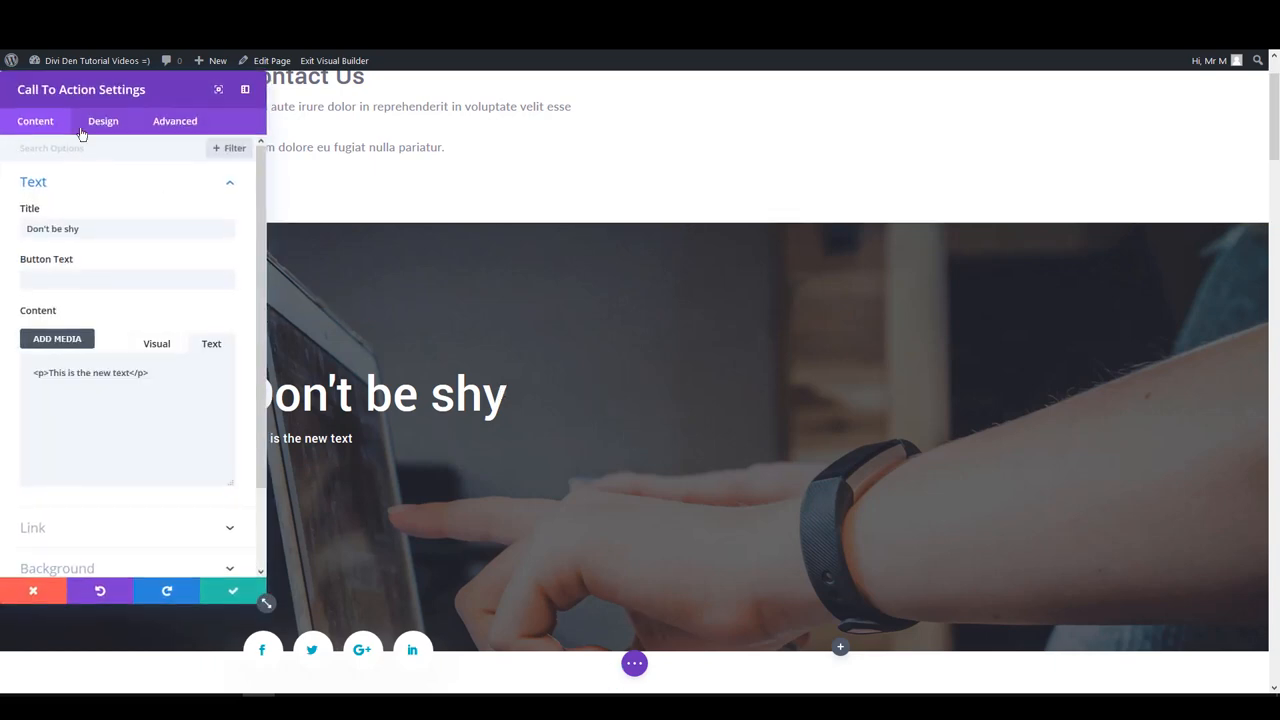
pyautogui.moveTo(112, 134)
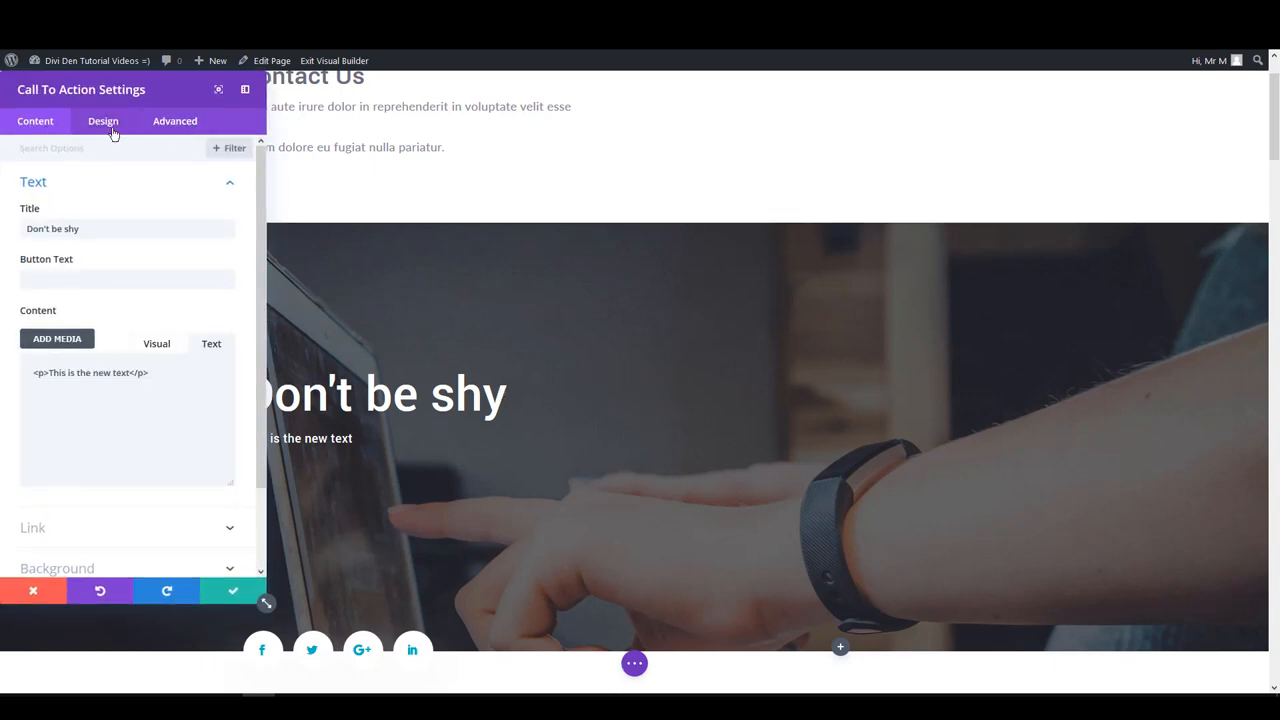
# Set the call-to-action title to "The New Title".
pyautogui.scroll(-3)
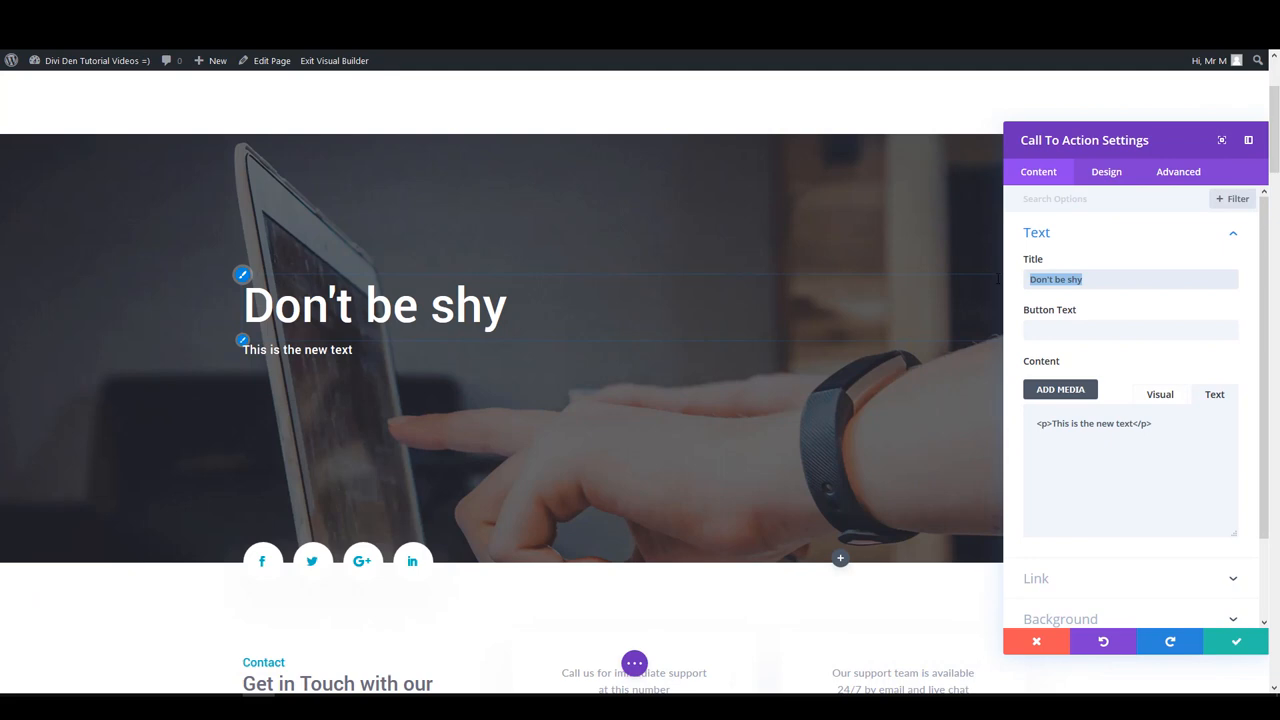
pyautogui.write('The New Title')
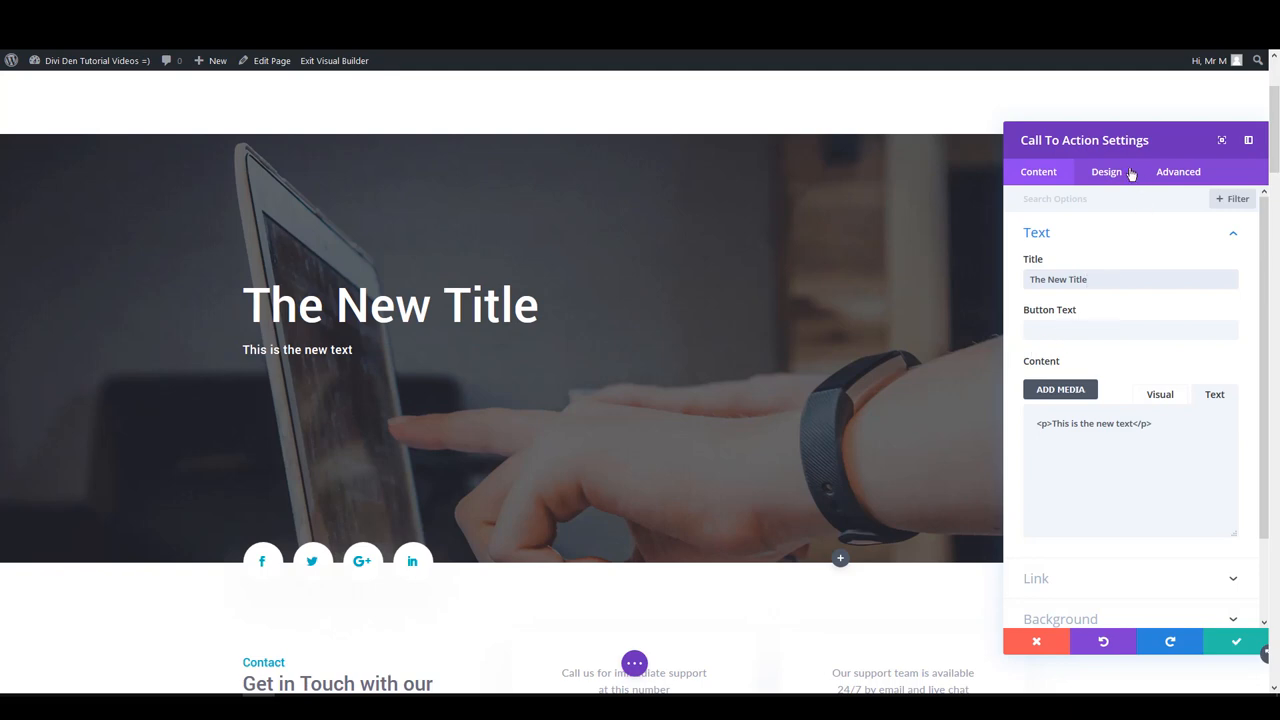
pyautogui.click(1106, 172)
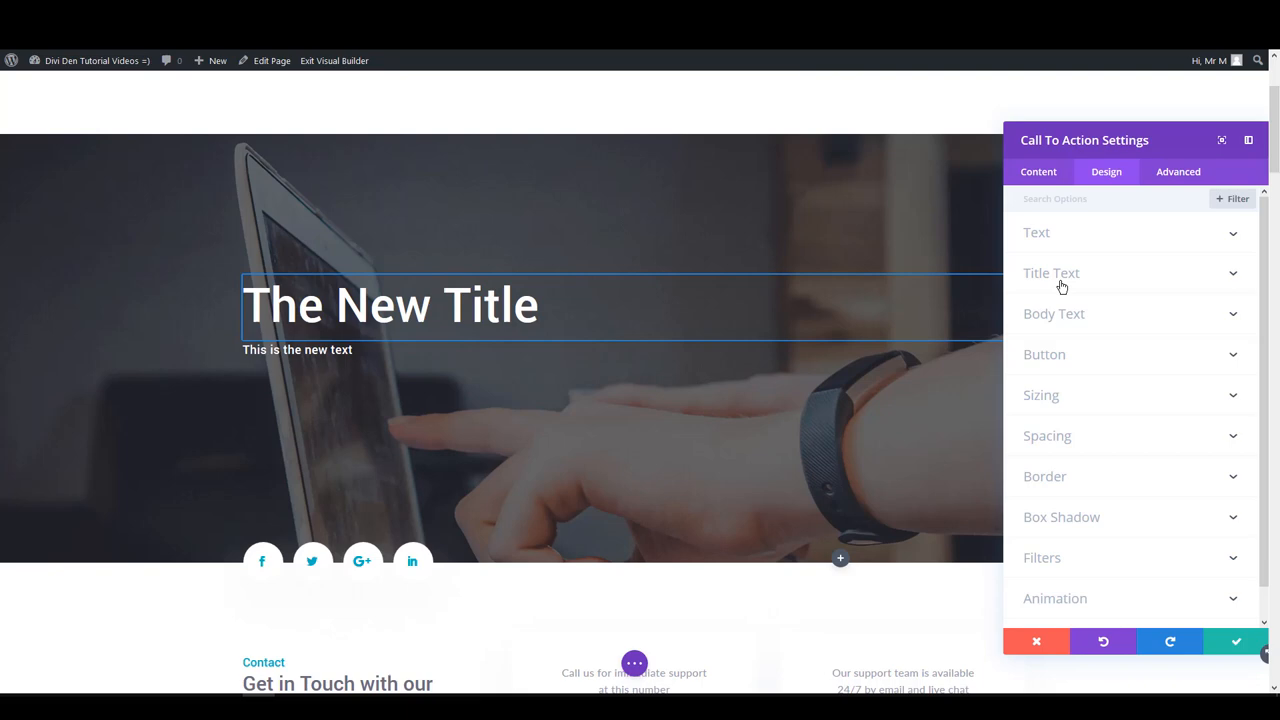
# Enlarge the title text size and colour the title and body text orange.
pyautogui.click(1052, 272)
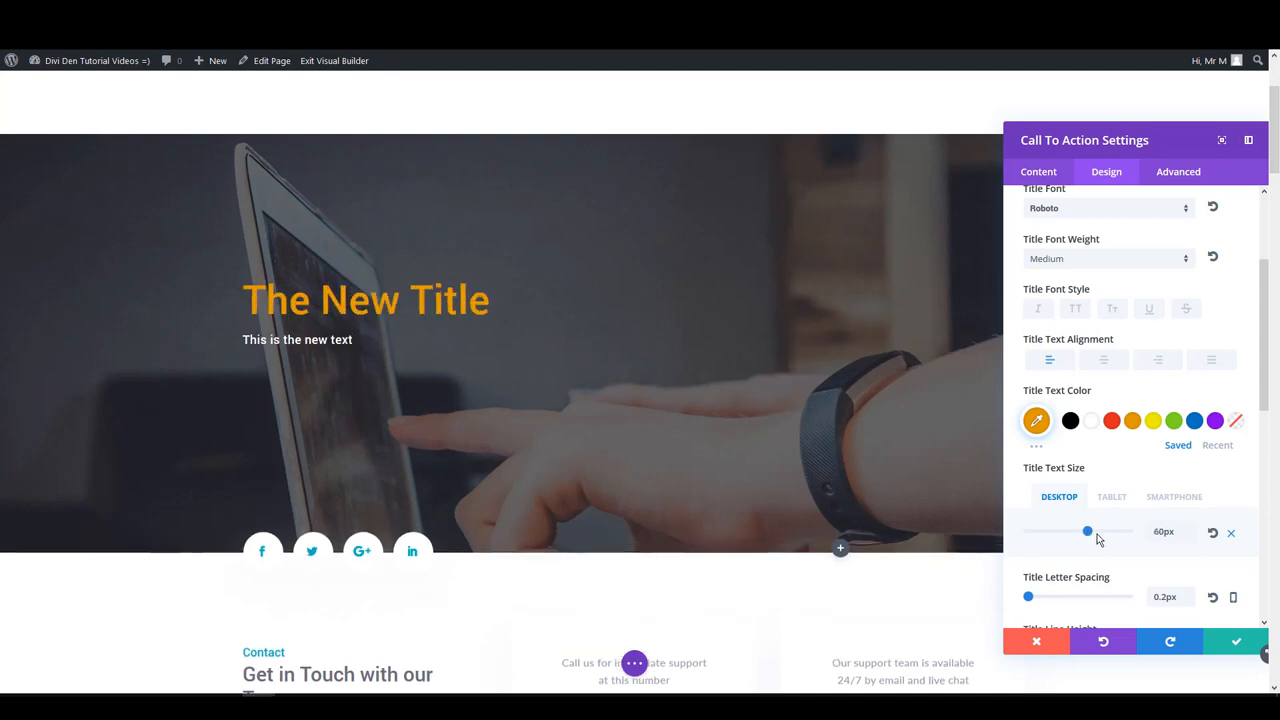
pyautogui.moveTo(1088, 532); pyautogui.dragTo(1096, 532)
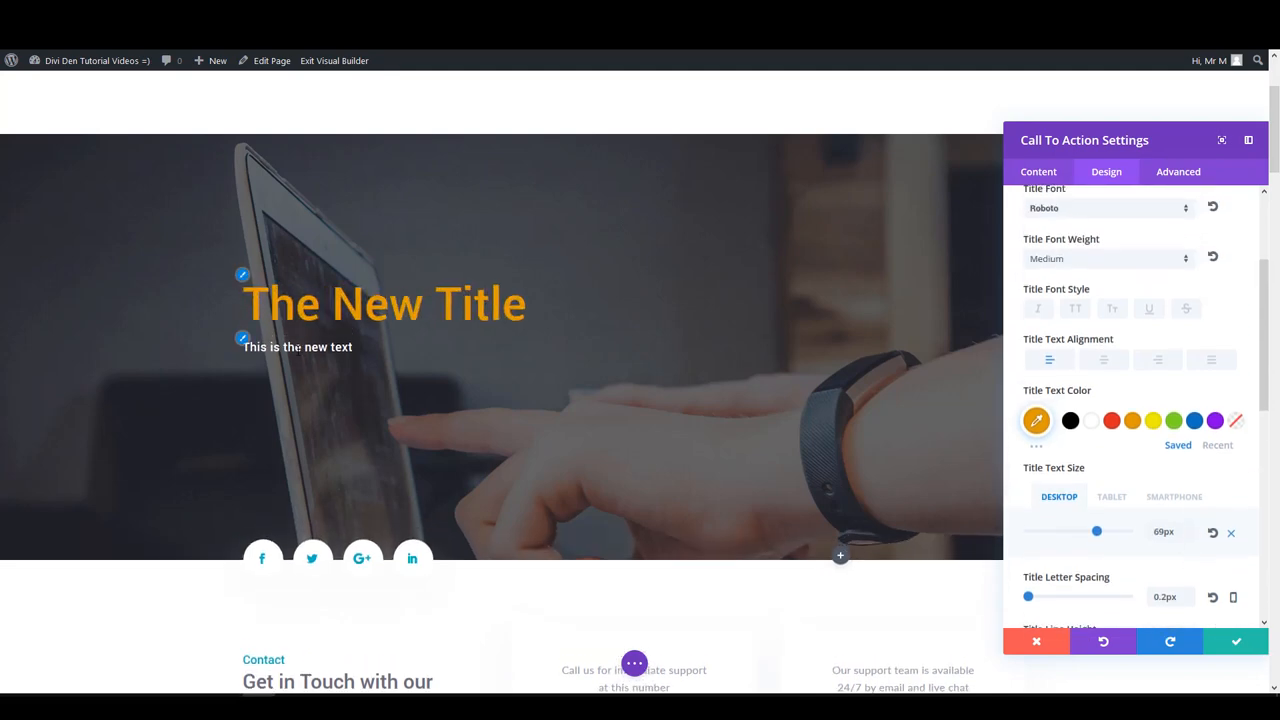
pyautogui.scroll(3)
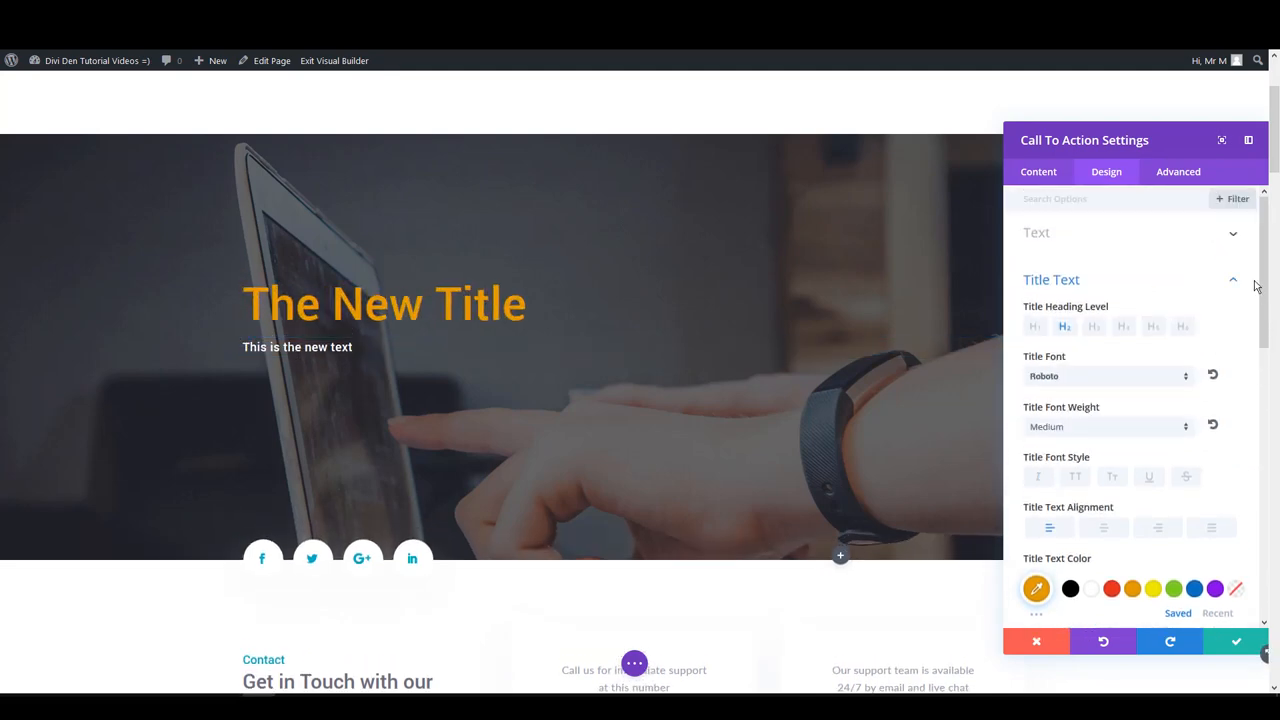
pyautogui.scroll(-3)
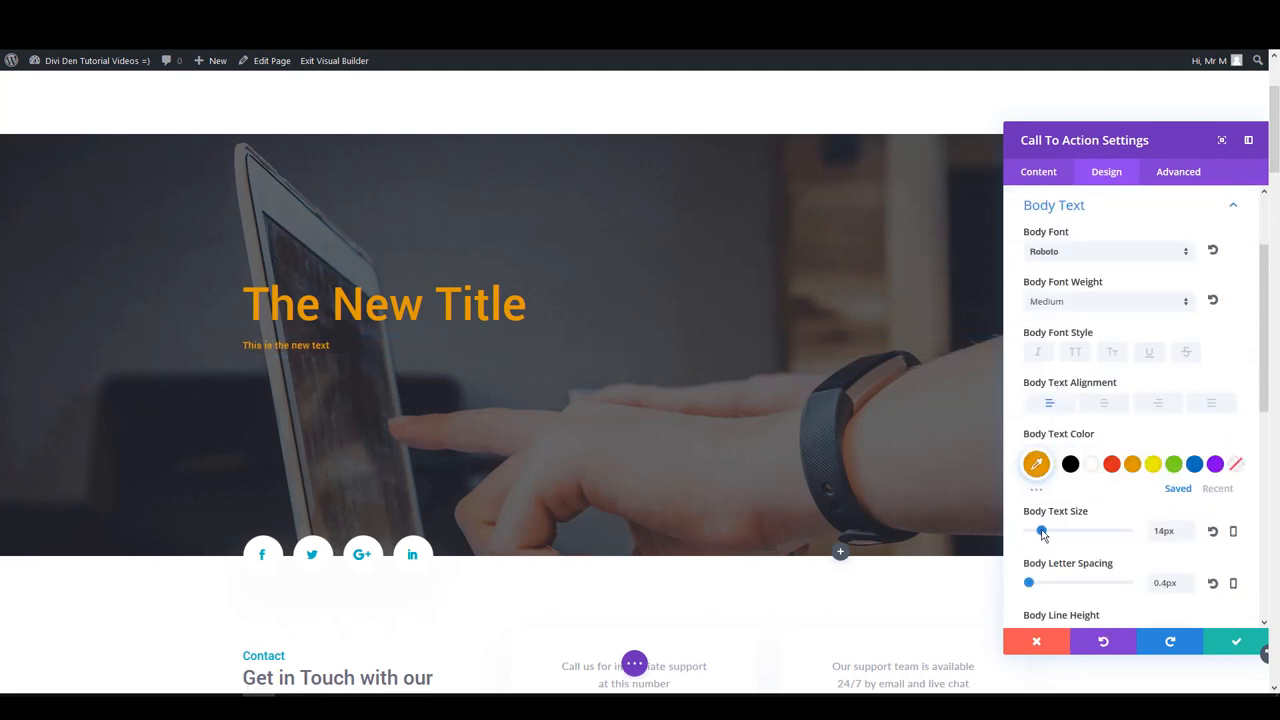
pyautogui.scroll(-3)
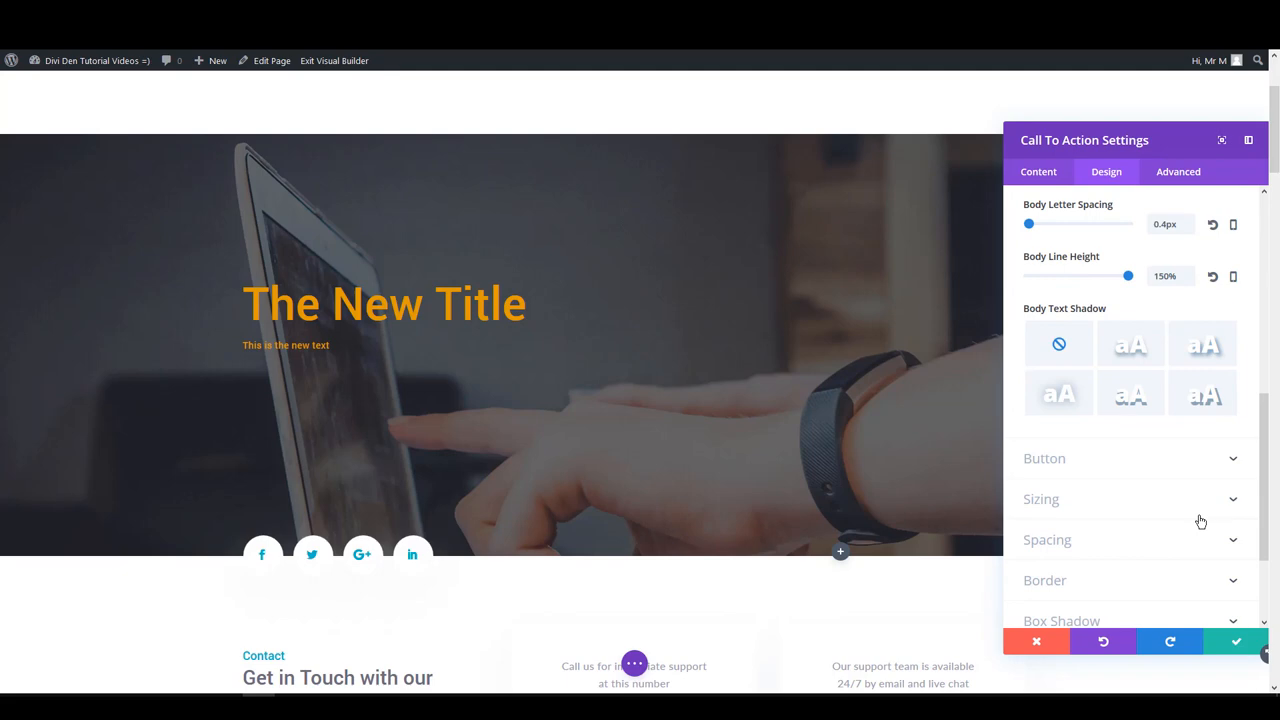
# Go to the call-to-action's Advanced Custom CSS Main Element field.
pyautogui.click(1178, 172)
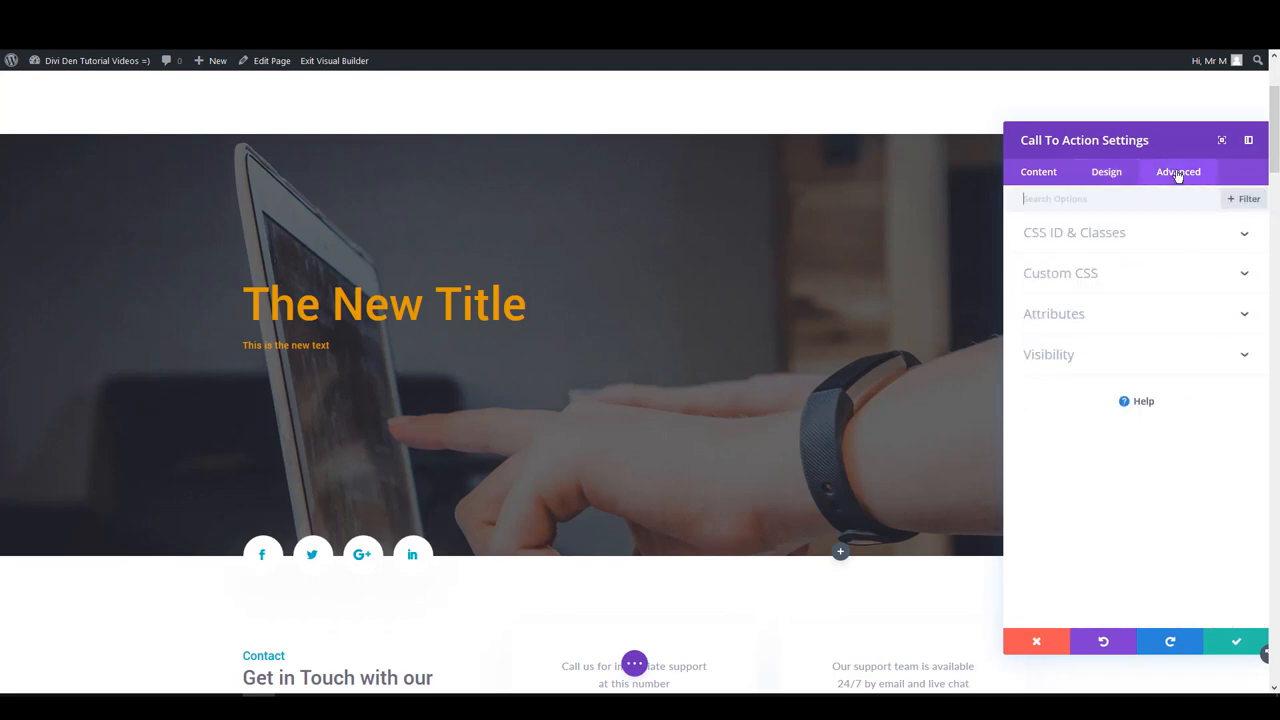
pyautogui.moveTo(1122, 232)
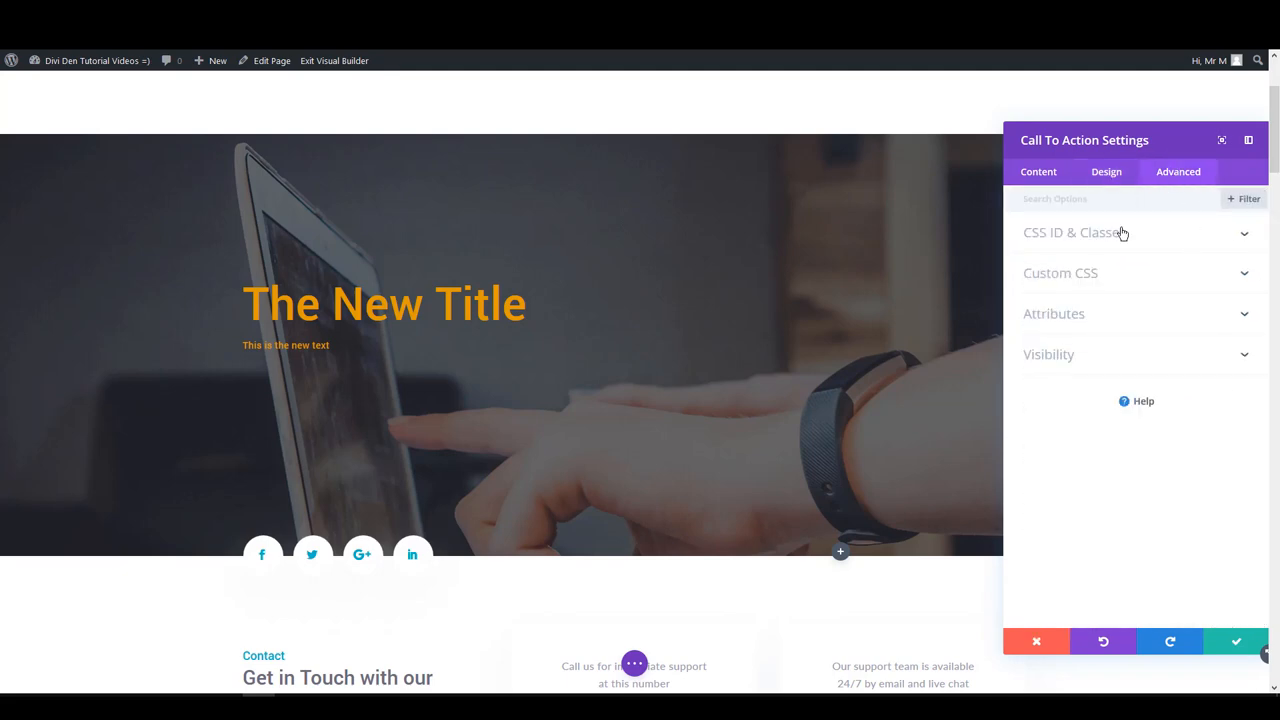
pyautogui.moveTo(1100, 270)
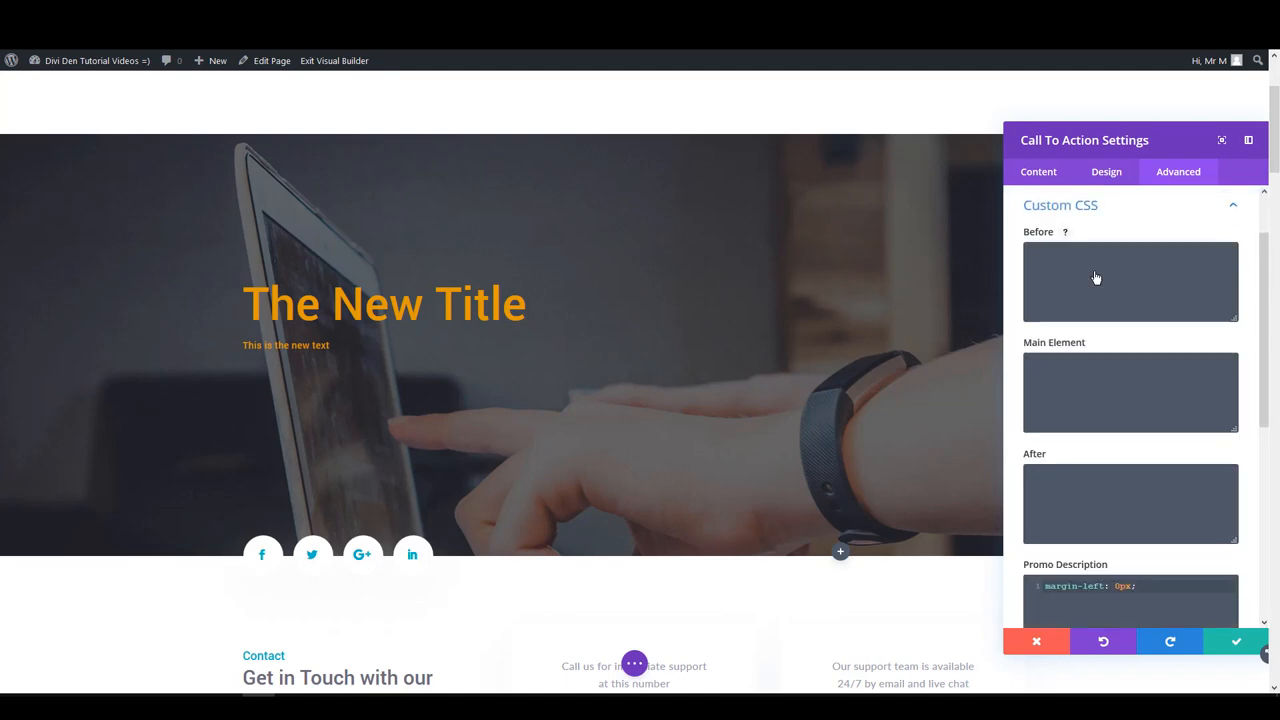
pyautogui.moveTo(1088, 400)
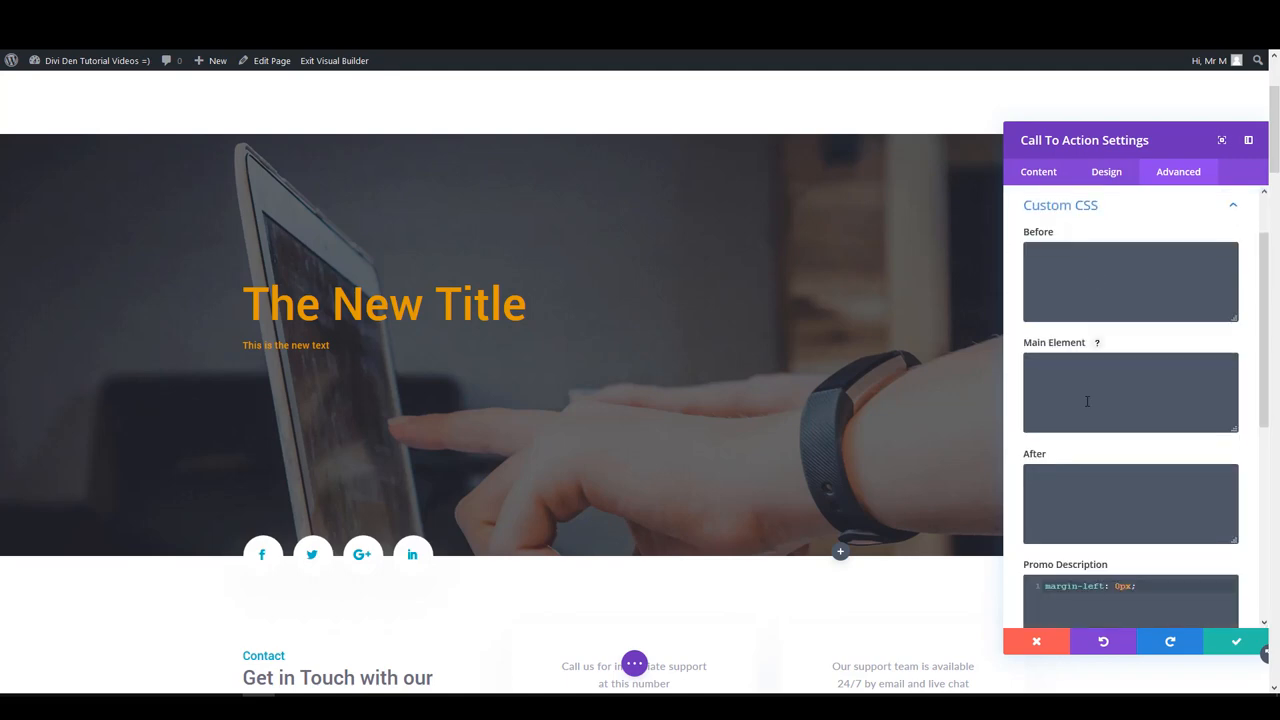
pyautogui.click(1236, 640)
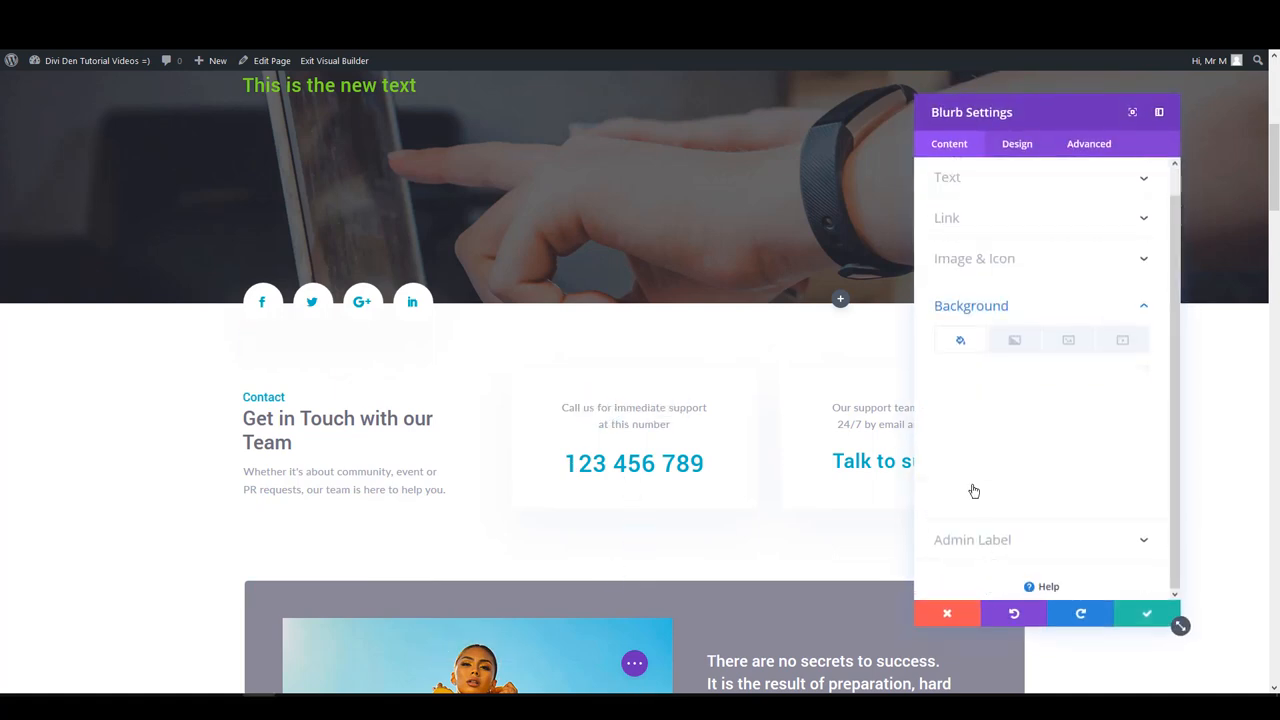
# Set the phone-support blurb's background colour to black.
pyautogui.click(960, 340)
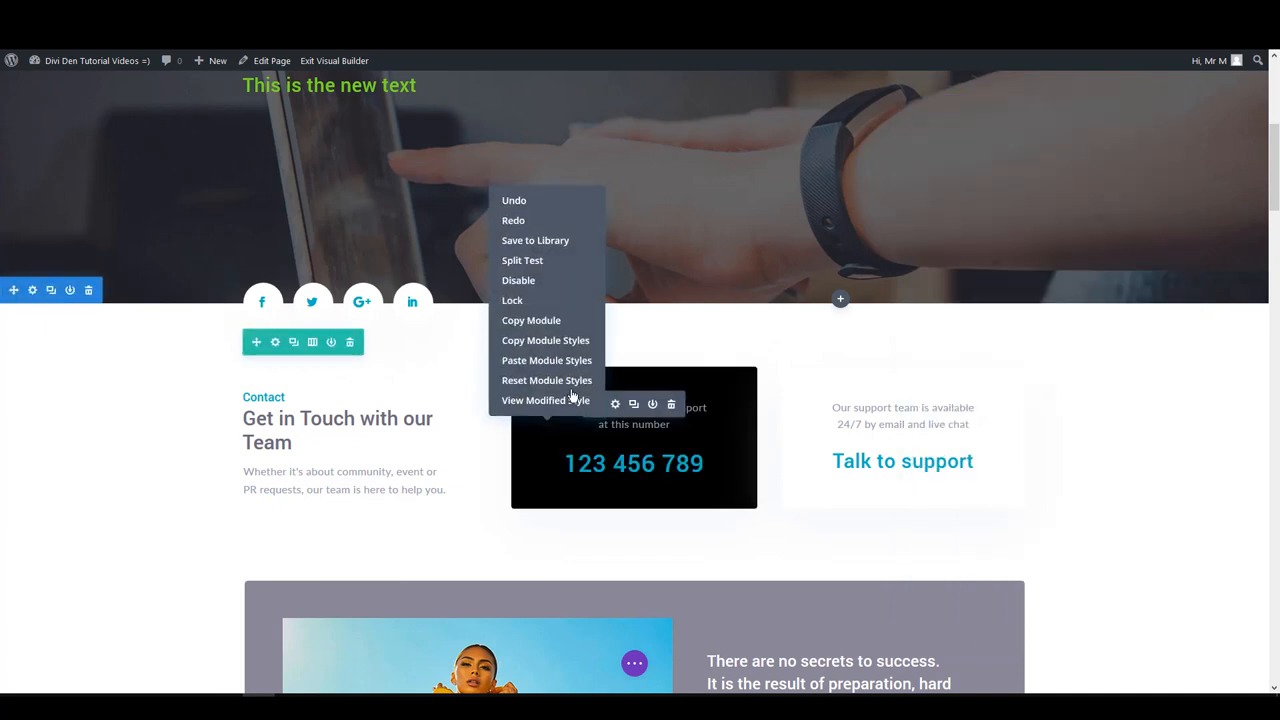
pyautogui.moveTo(556, 350)
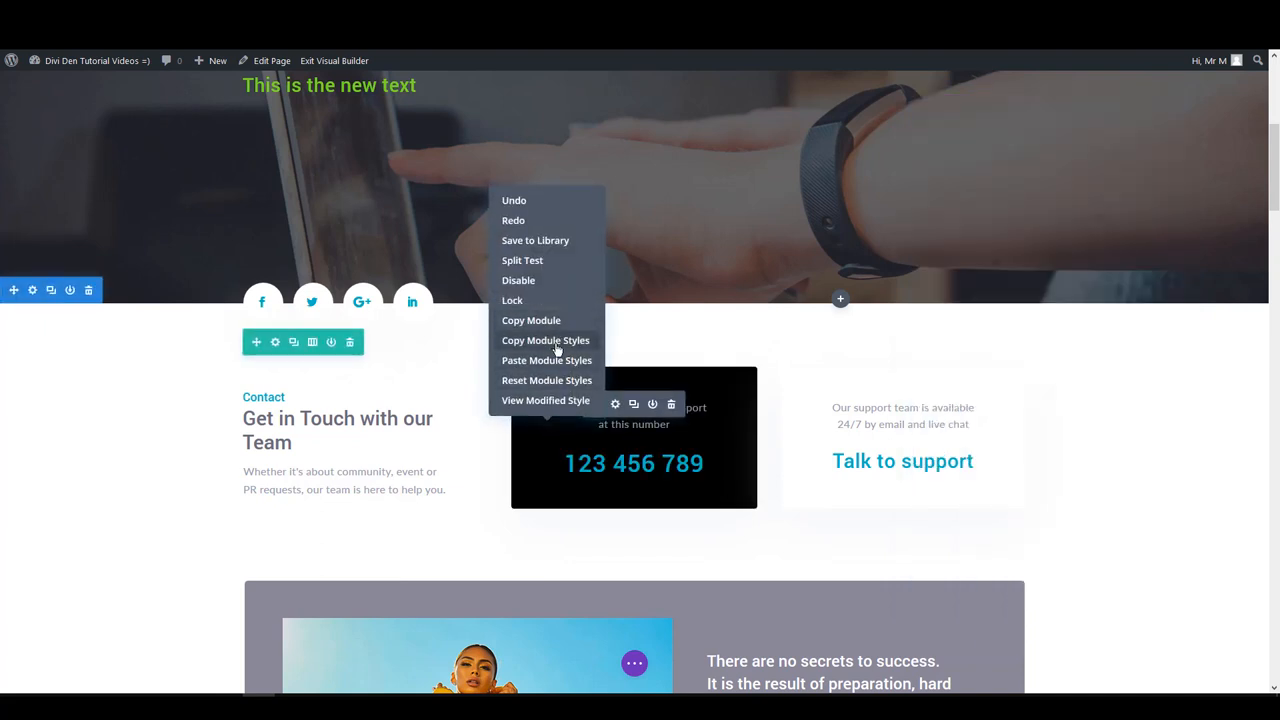